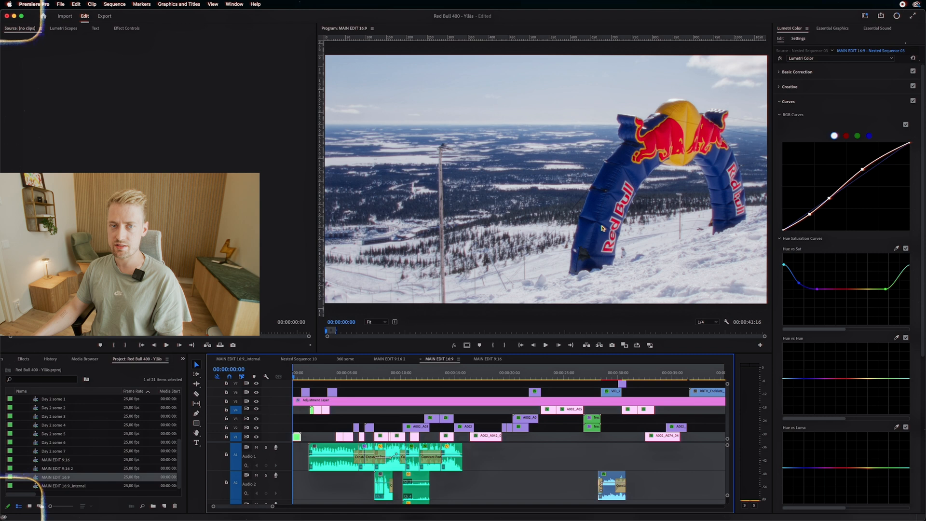
Scale the nested Red Bull arch shot to 142 and position it at -54, 960 in MAIN EDIT 9:16
left_click(127, 28)
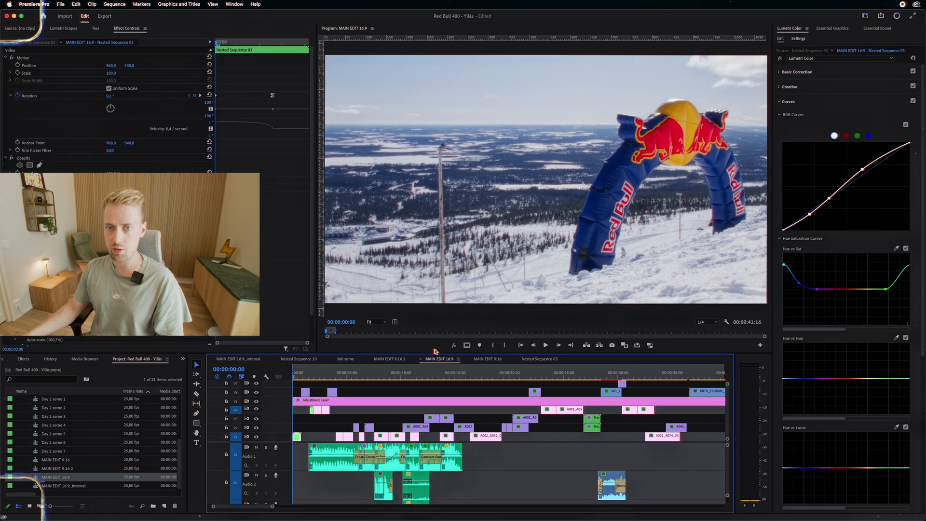
left_click(488, 359)
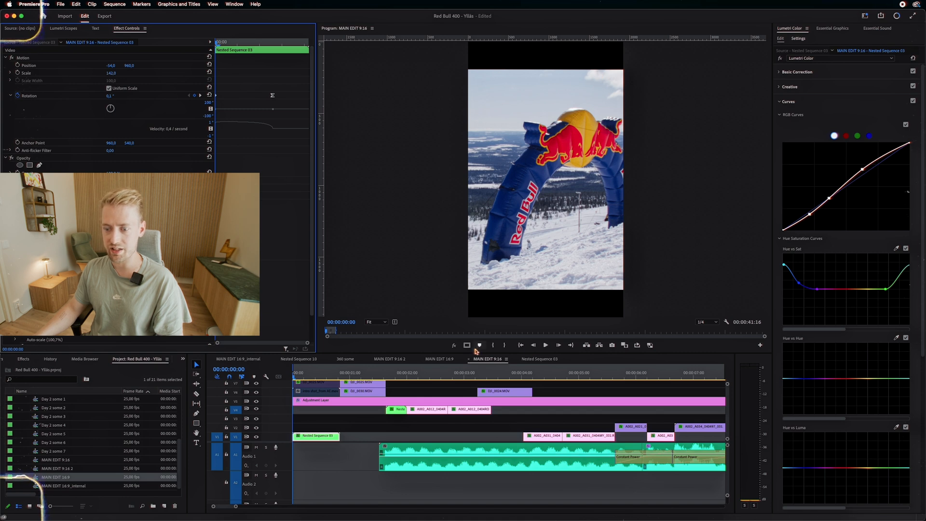
mouse_move(435, 351)
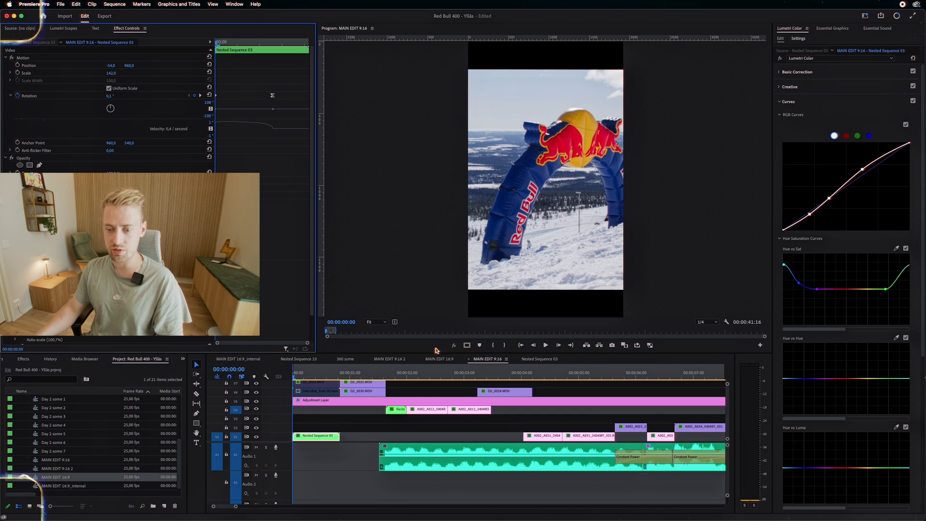